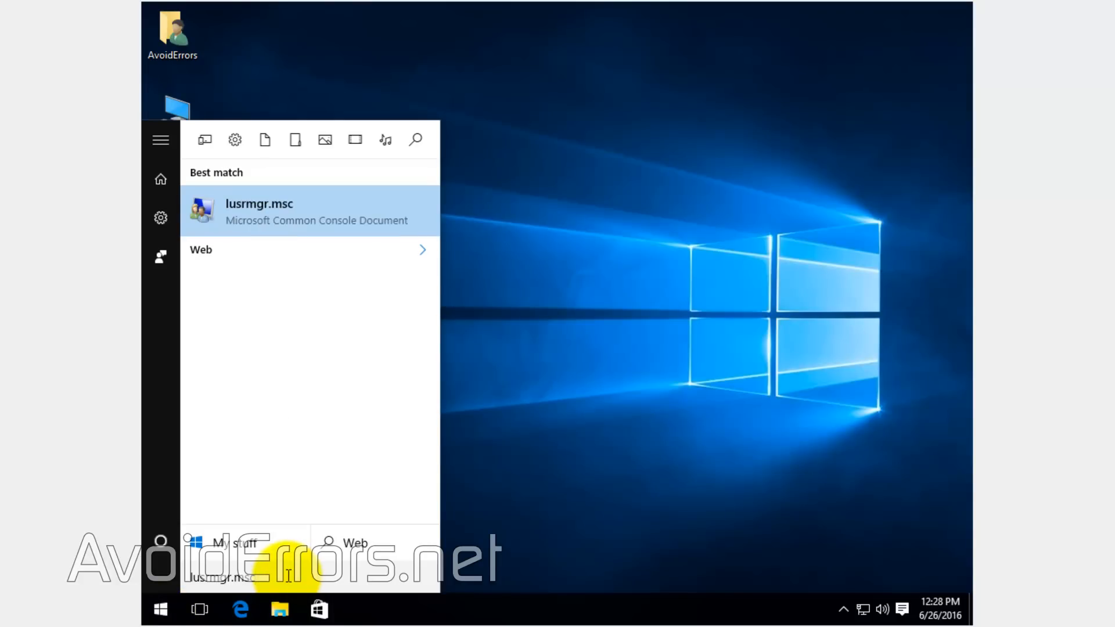
mouse_move(296, 218)
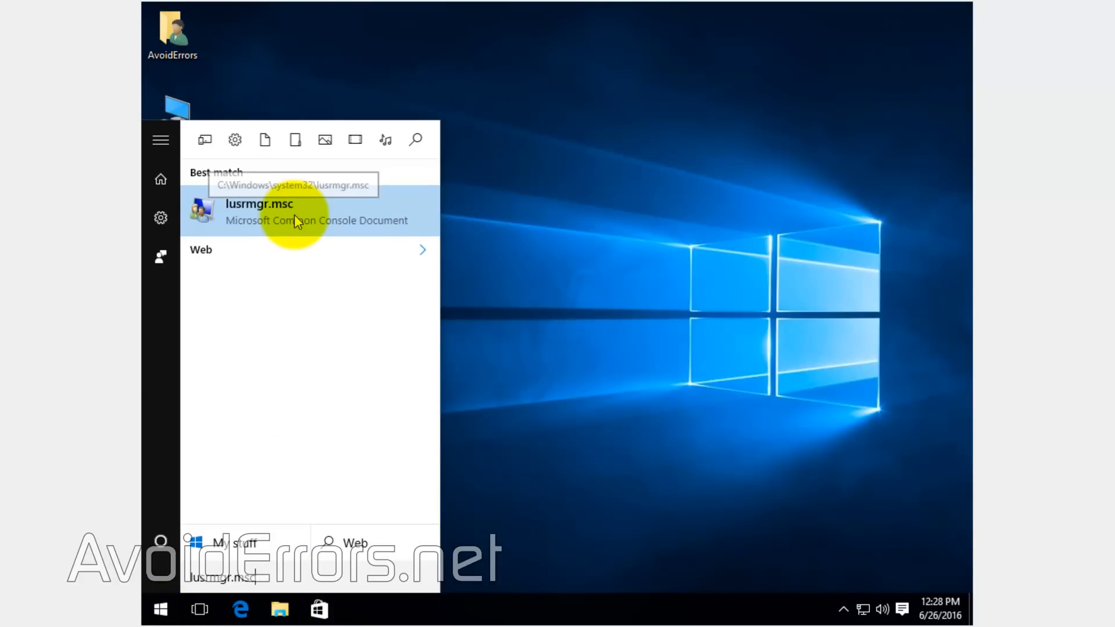
Step: Launch lusrmgr.msc, list local Users and inspect the built-in Guest account's properties unchanged
left_click(260, 210)
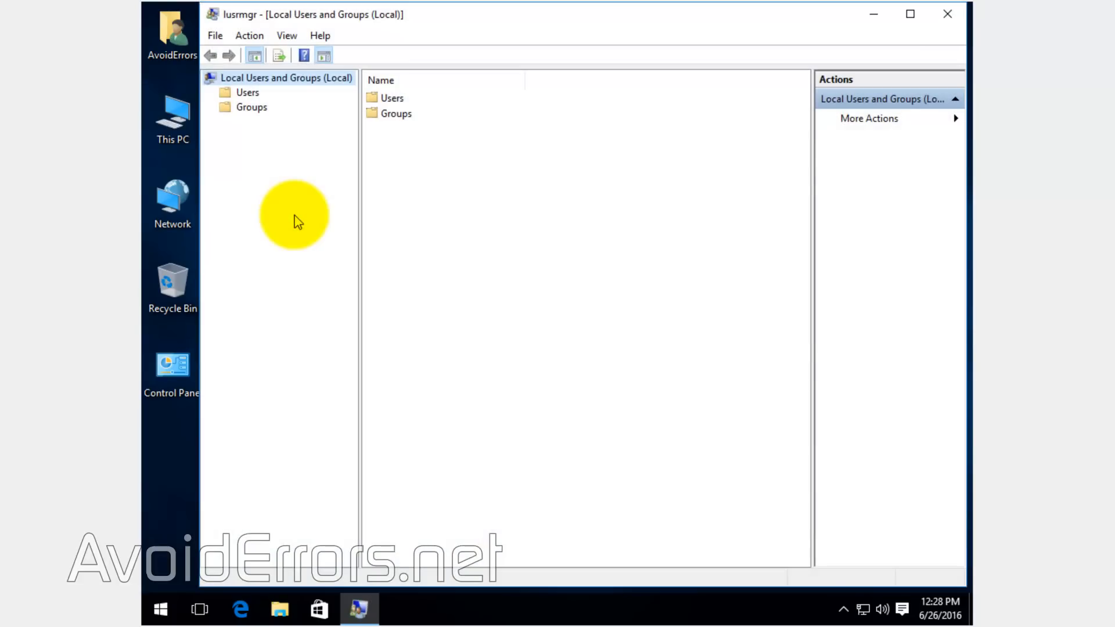
left_click(247, 93)
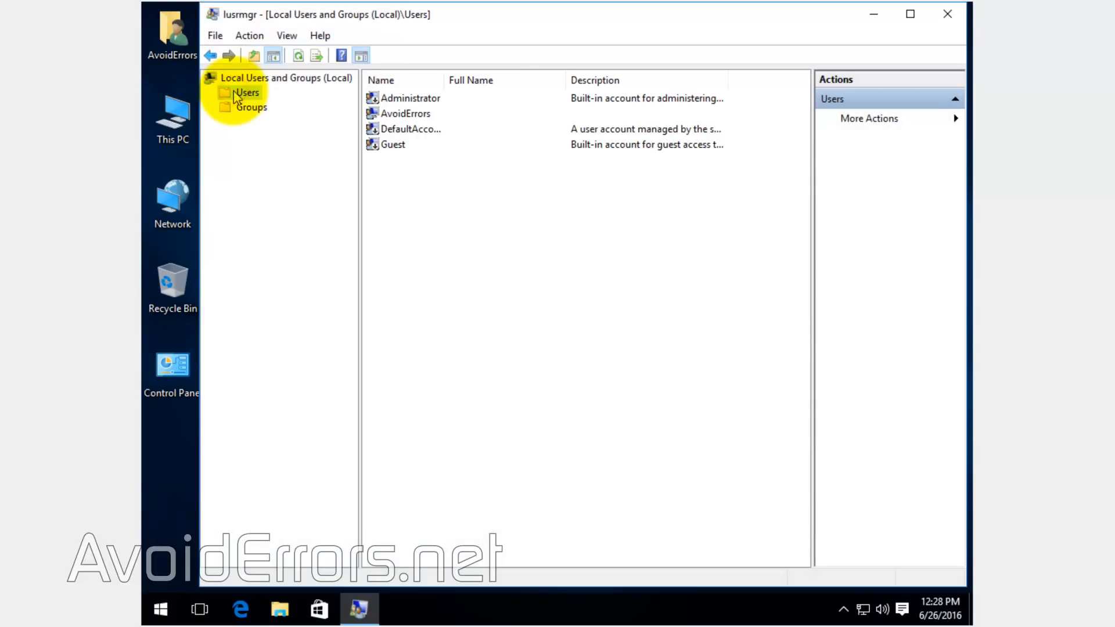
left_click(393, 144)
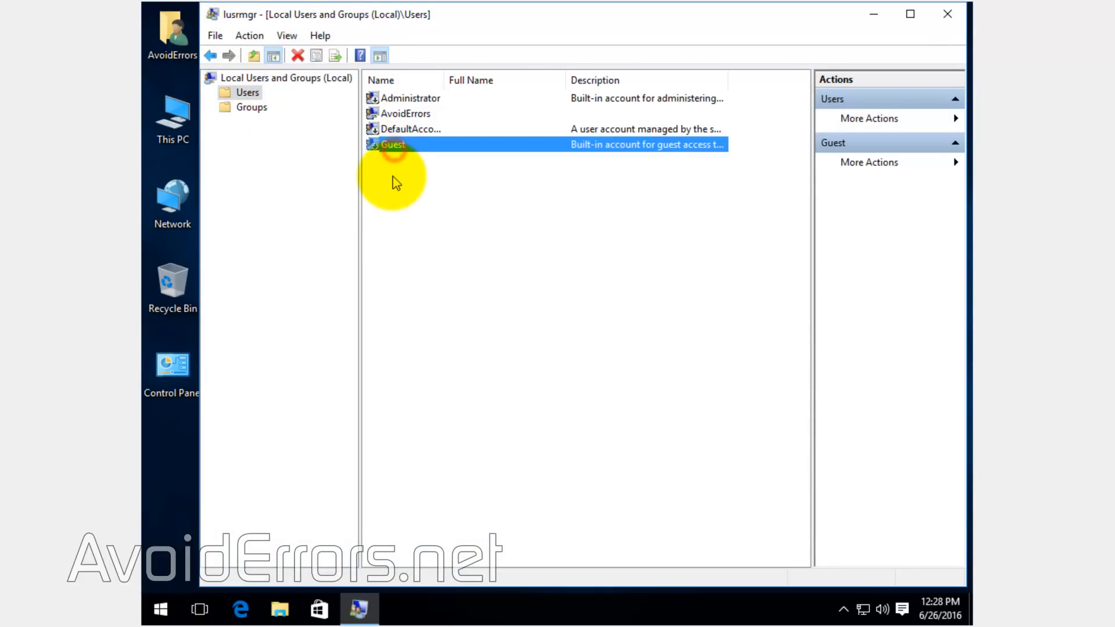
double_click(392, 144)
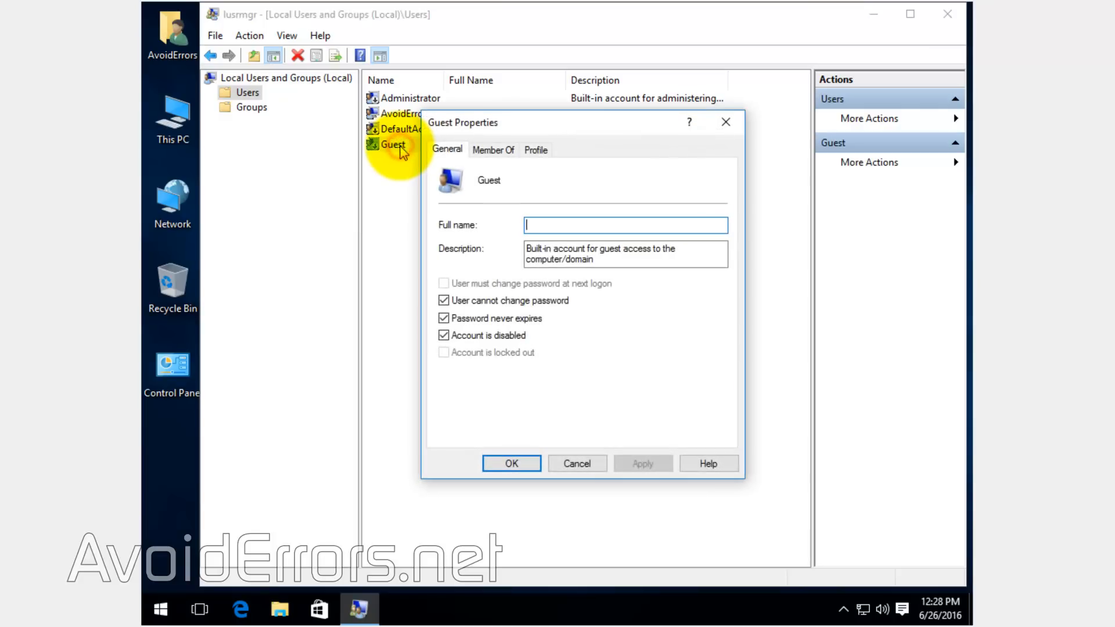
left_click(444, 335)
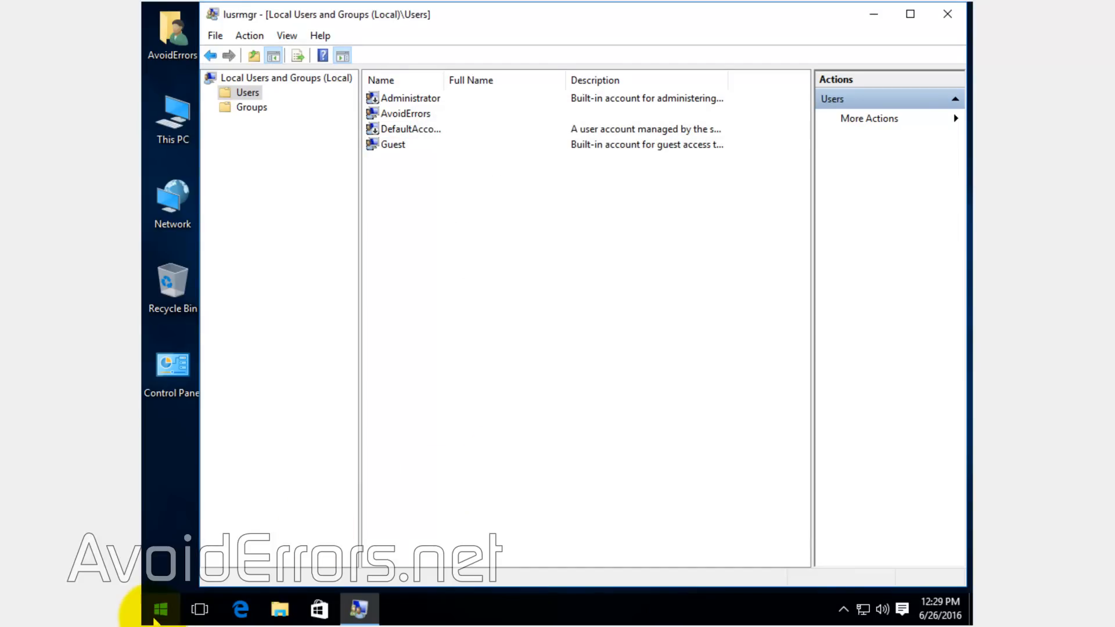
Step: From Start, attempt to switch to Guest, then sign back into AvoidErrors with its password
left_click(161, 609)
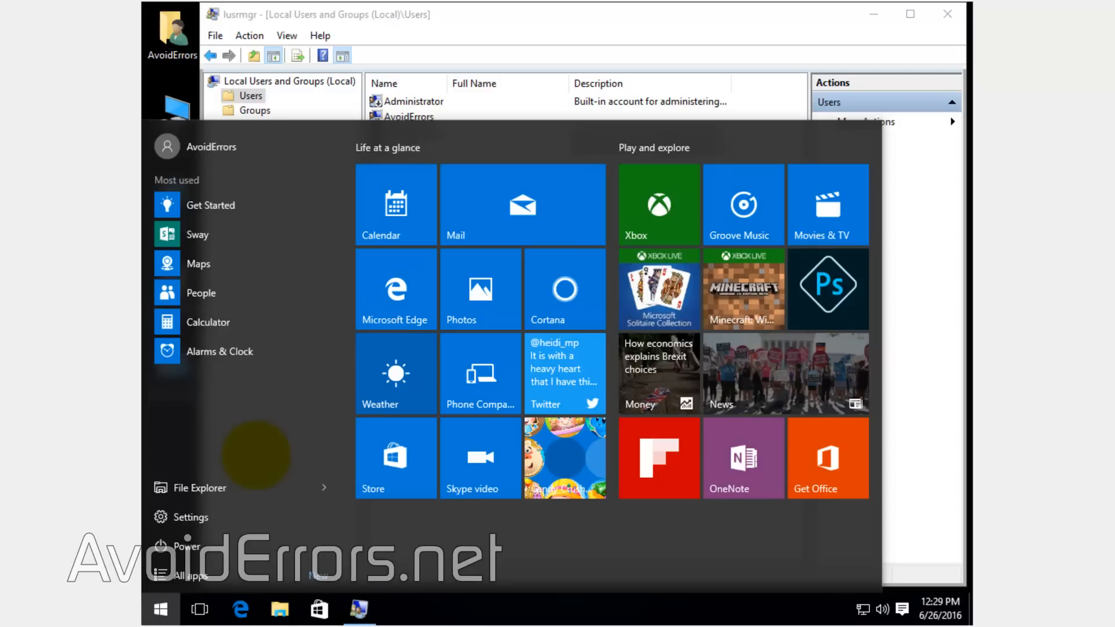
left_click(212, 147)
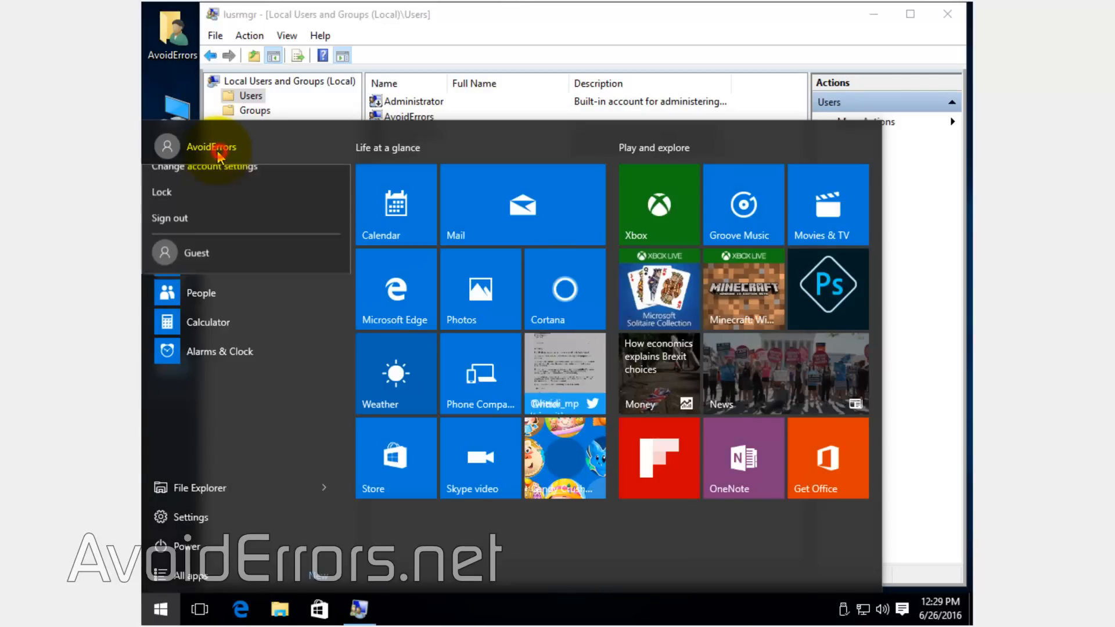
left_click(170, 219)
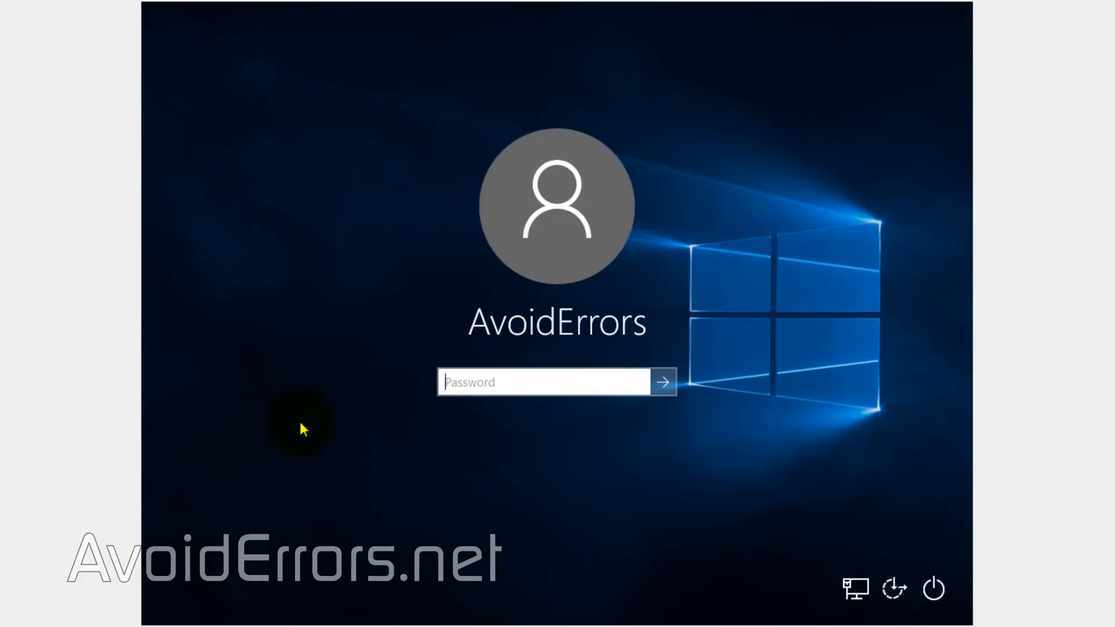
type("•••••")
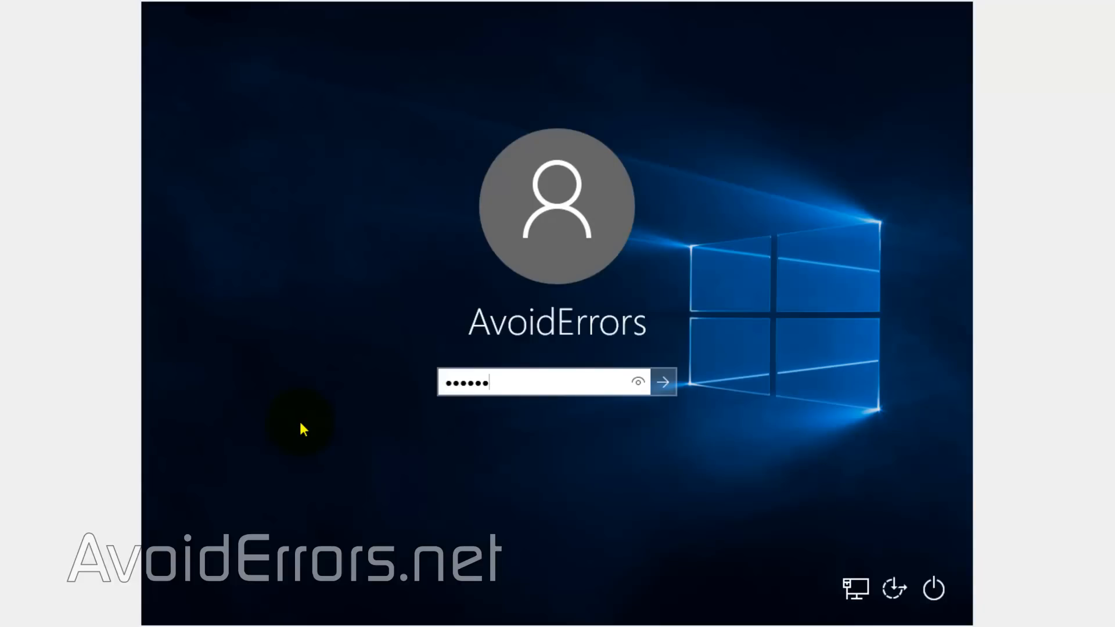
left_click(666, 382)
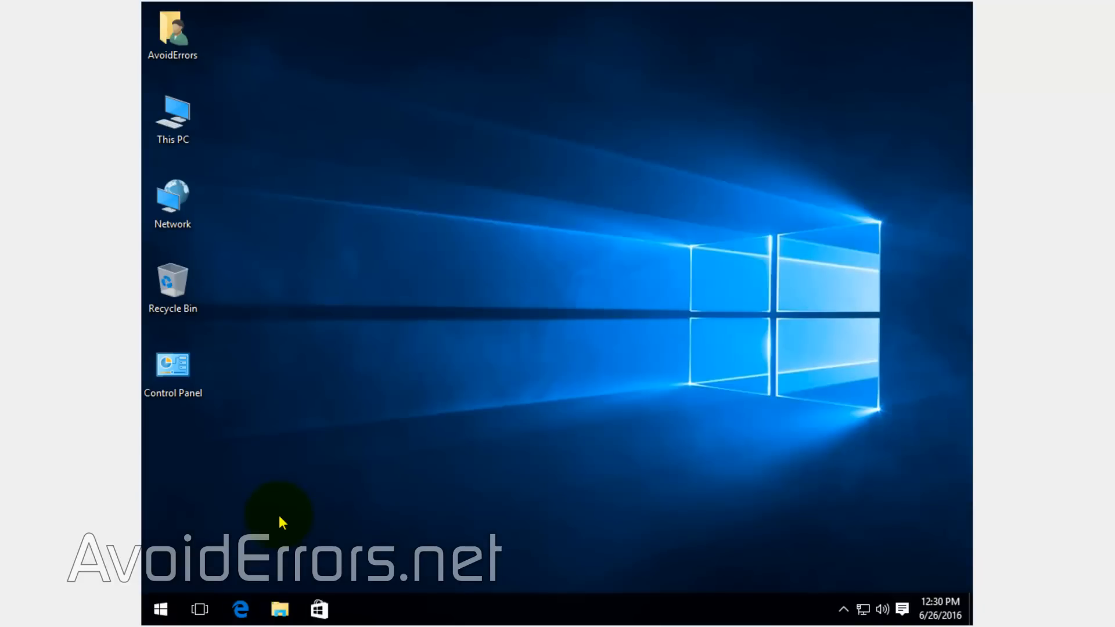
Step: Reopen lusrmgr.msc and mark the built-in Guest account as 'Account is disabled'
left_click(163, 606)
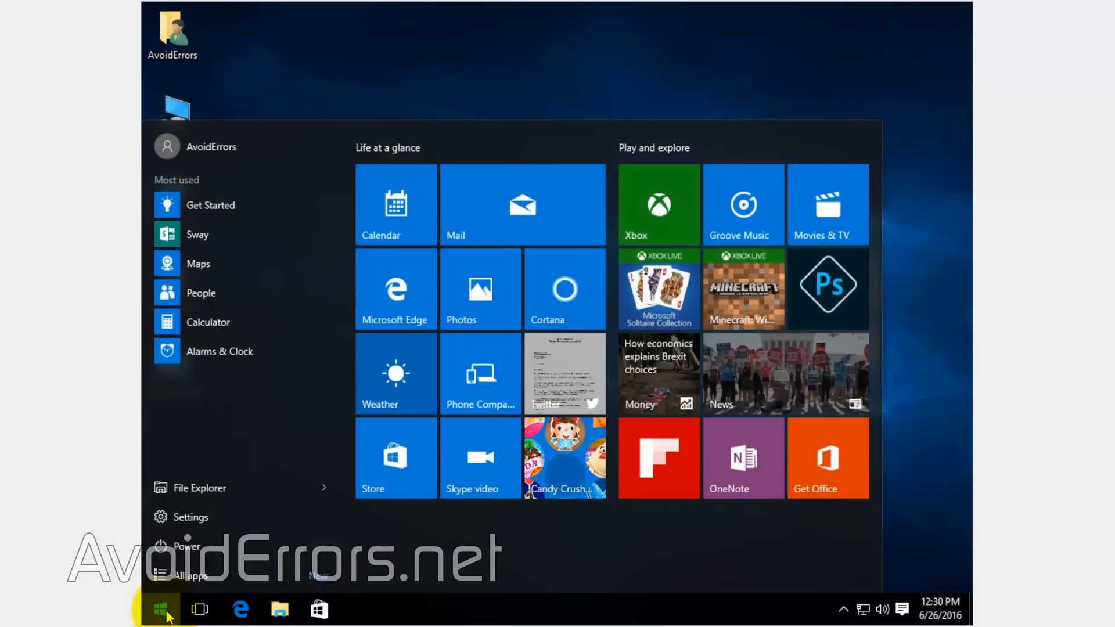
type("lusrmgr.msc")
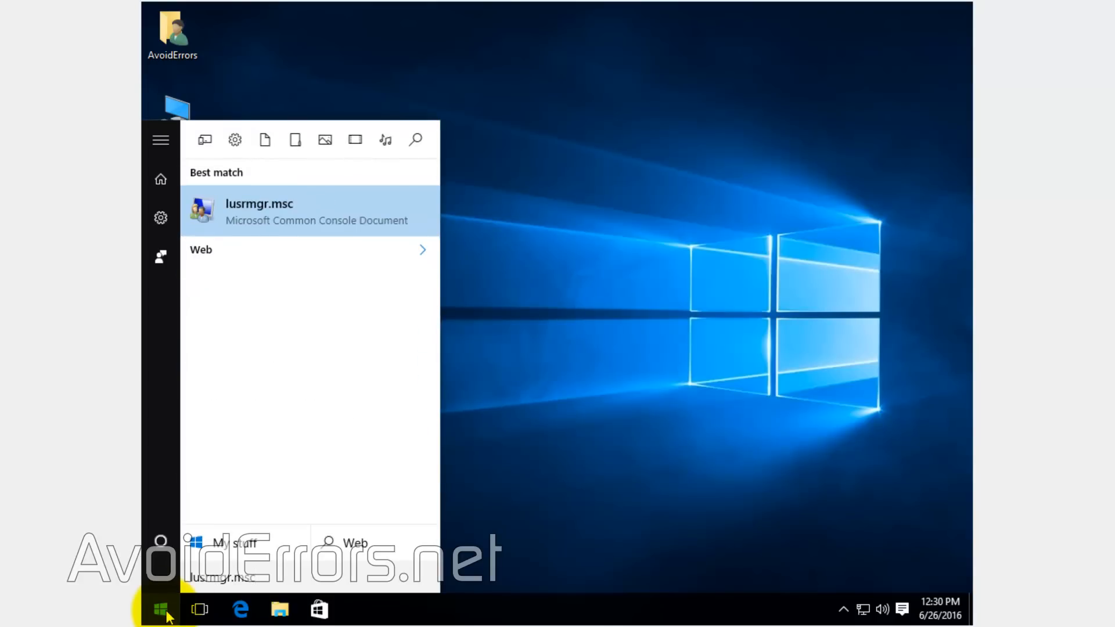
left_click(259, 211)
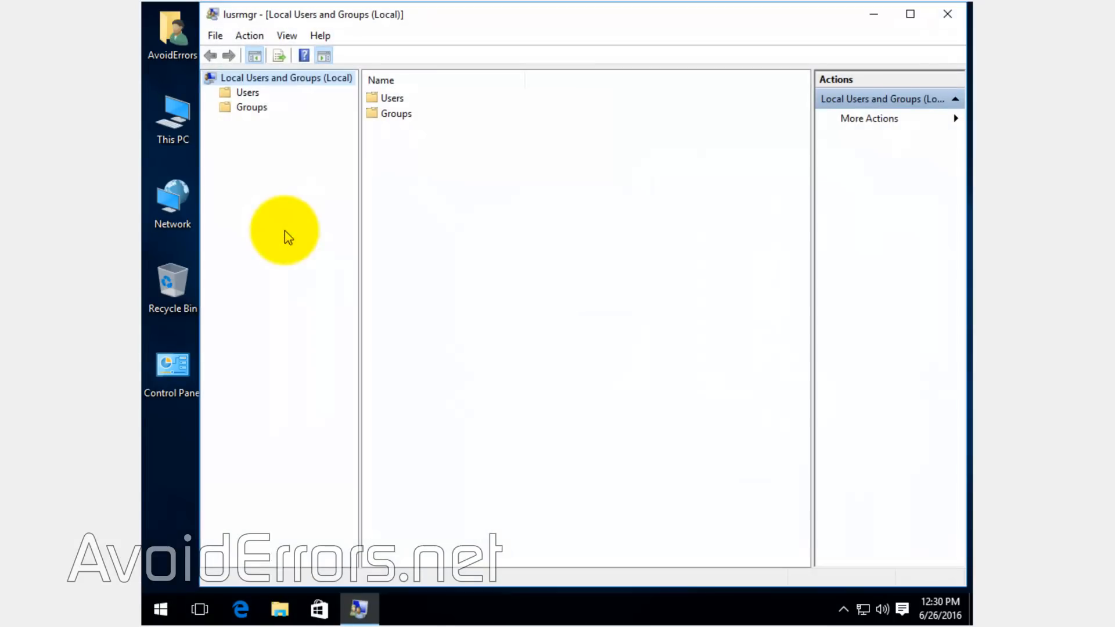
left_click(248, 93)
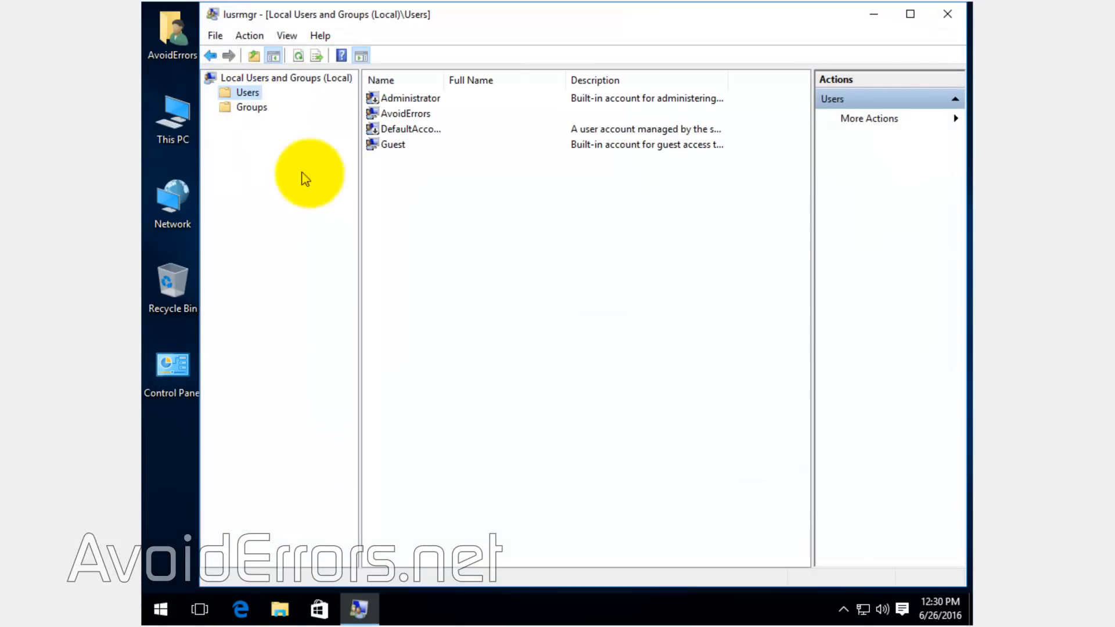
double_click(393, 144)
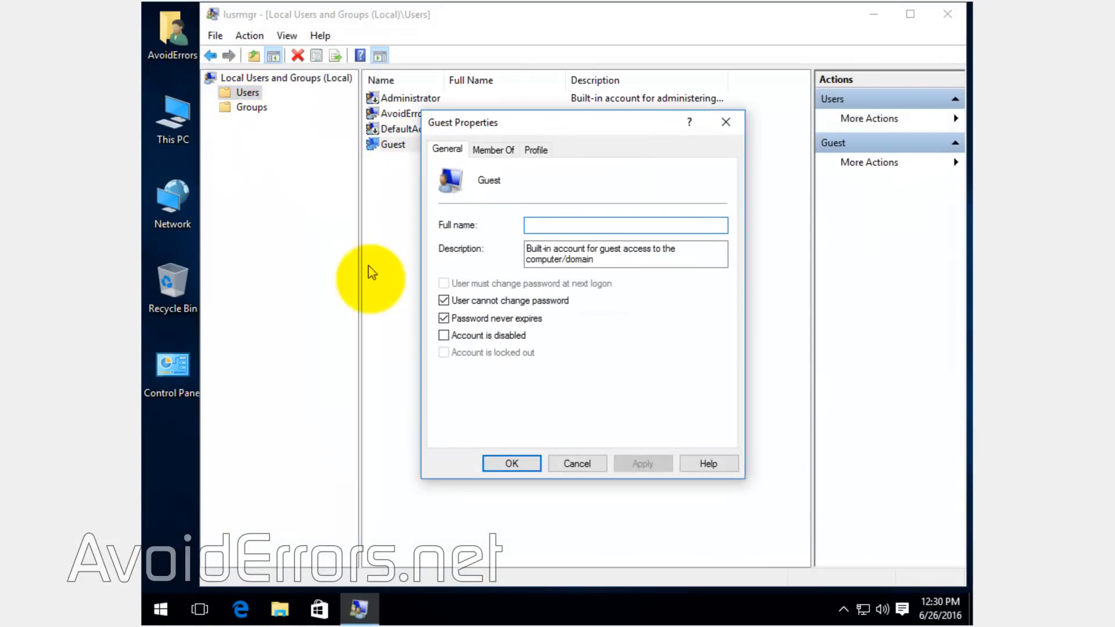
left_click(444, 334)
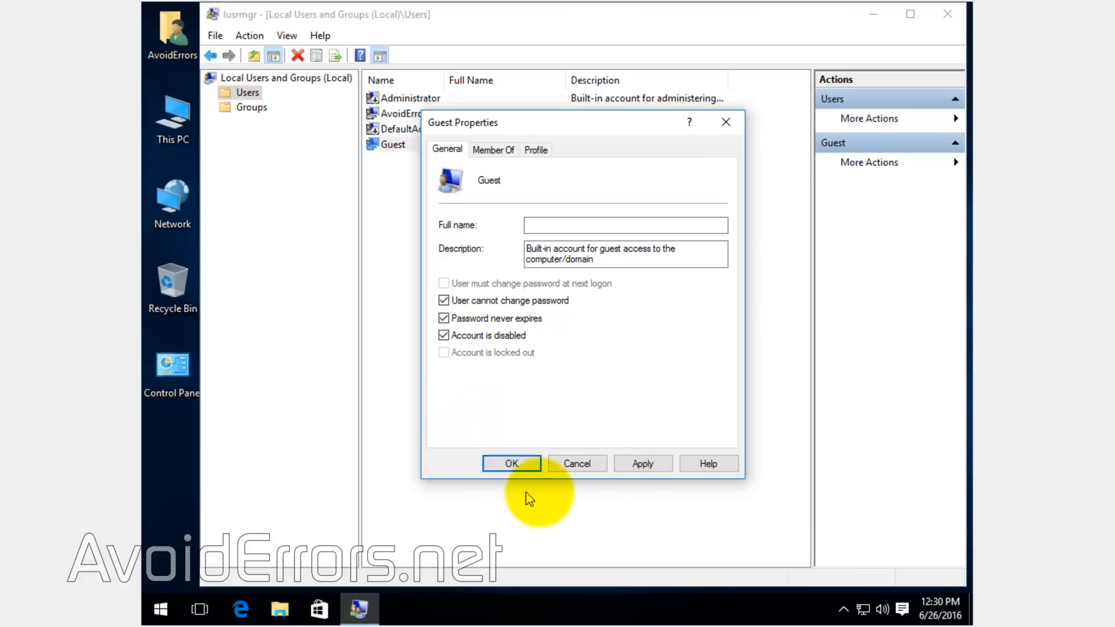
left_click(511, 464)
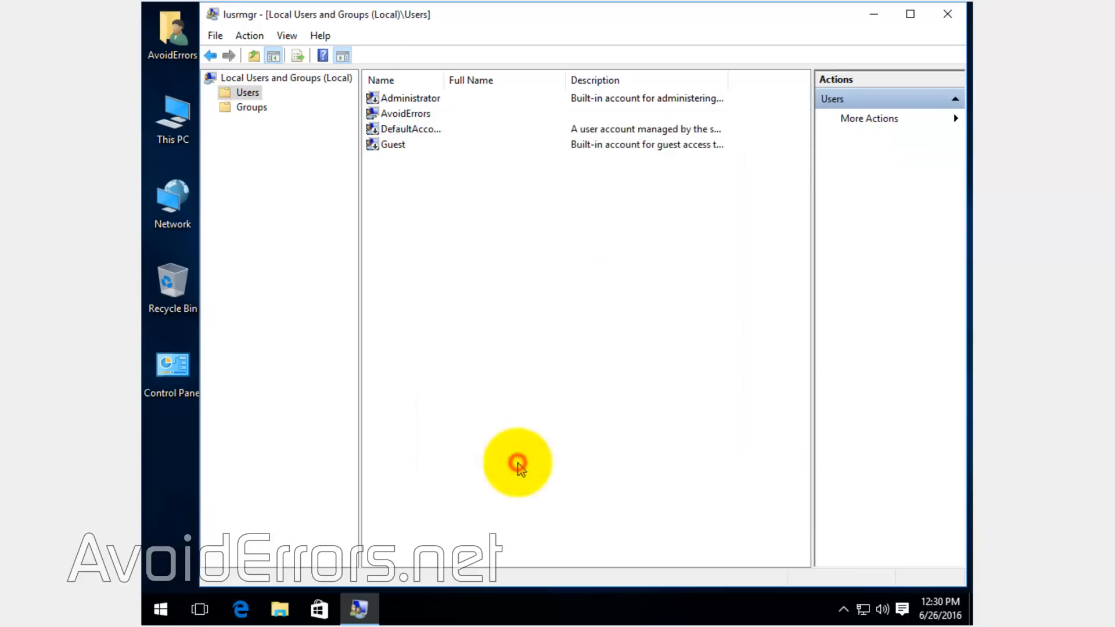
Step: Rename the built-in Guest account to Guest-old
right_click(395, 144)
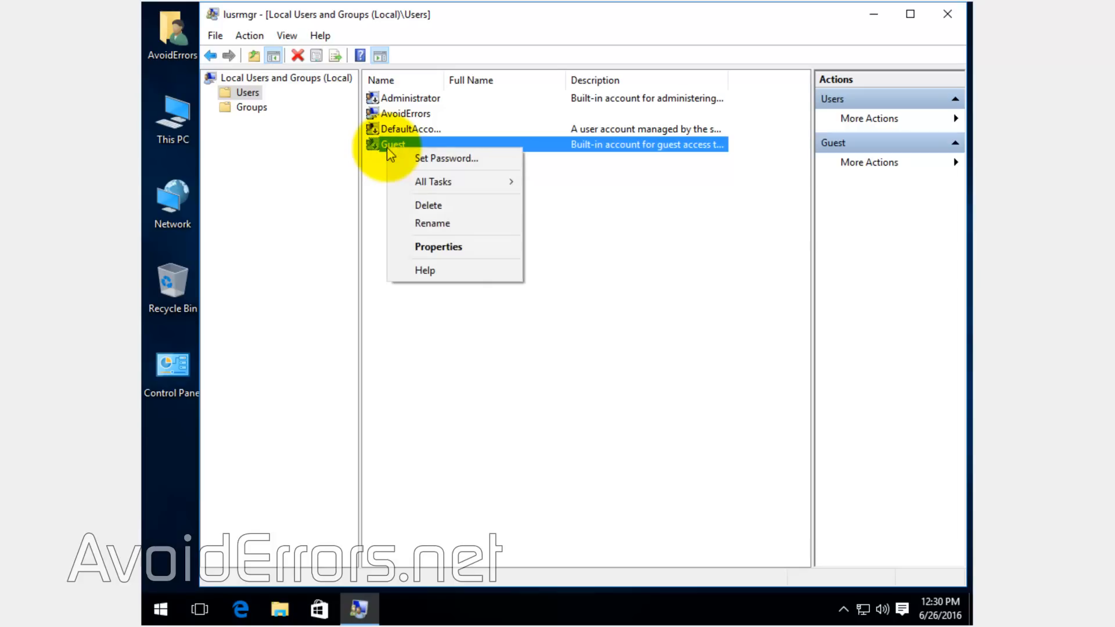
mouse_move(400, 225)
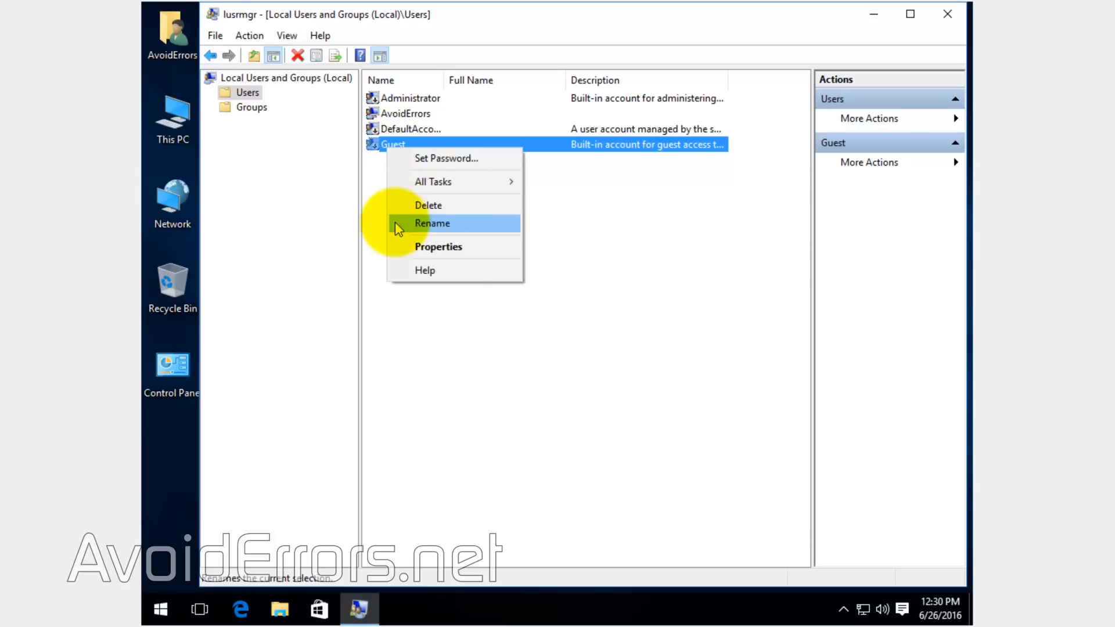
left_click(432, 223)
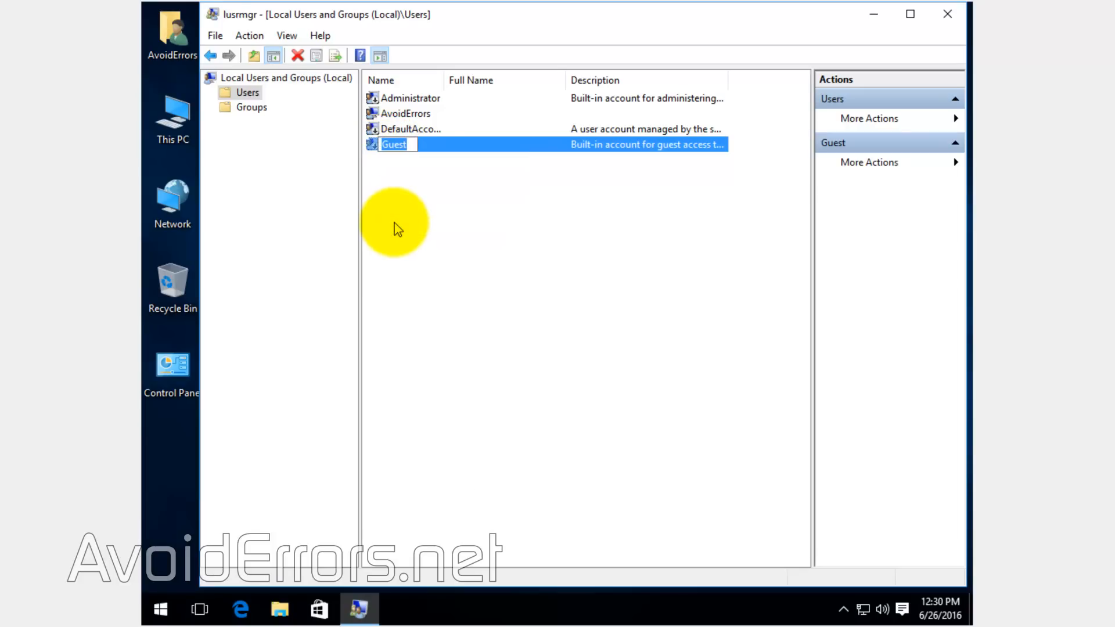
type("-old")
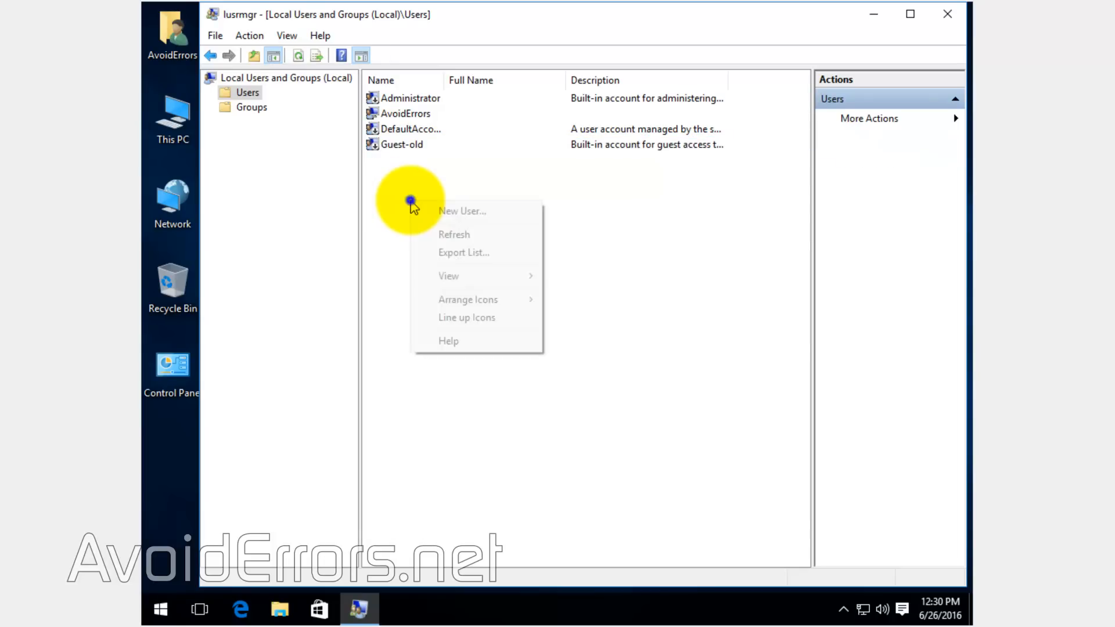
Step: Create local user 'Guest' with no password change at next logon and password never expiring
left_click(462, 212)
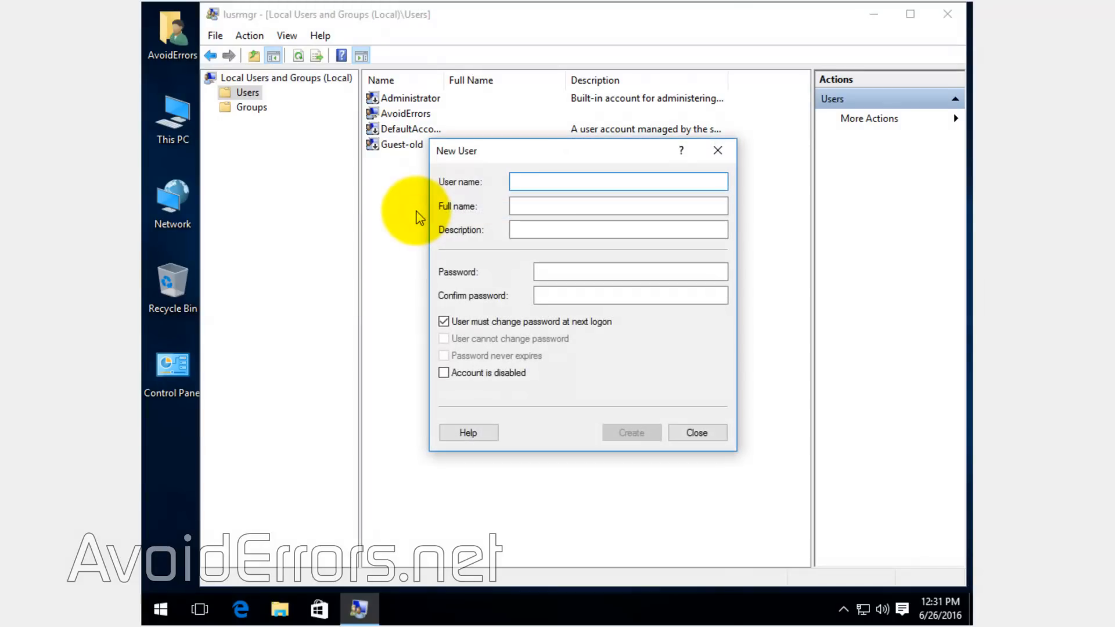
type("Guest")
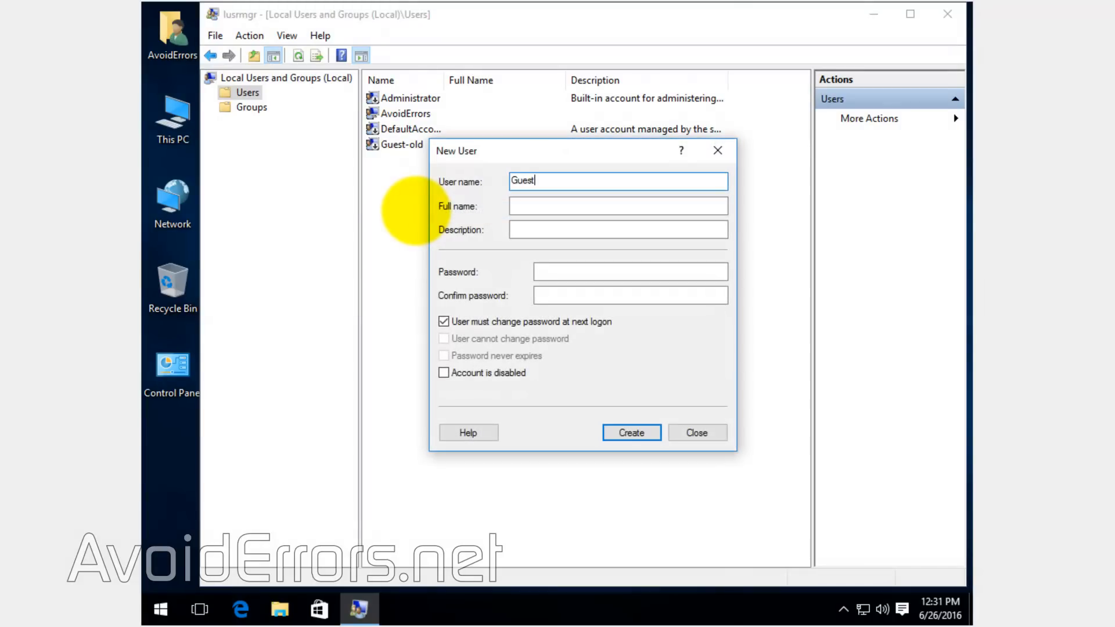
left_click(443, 322)
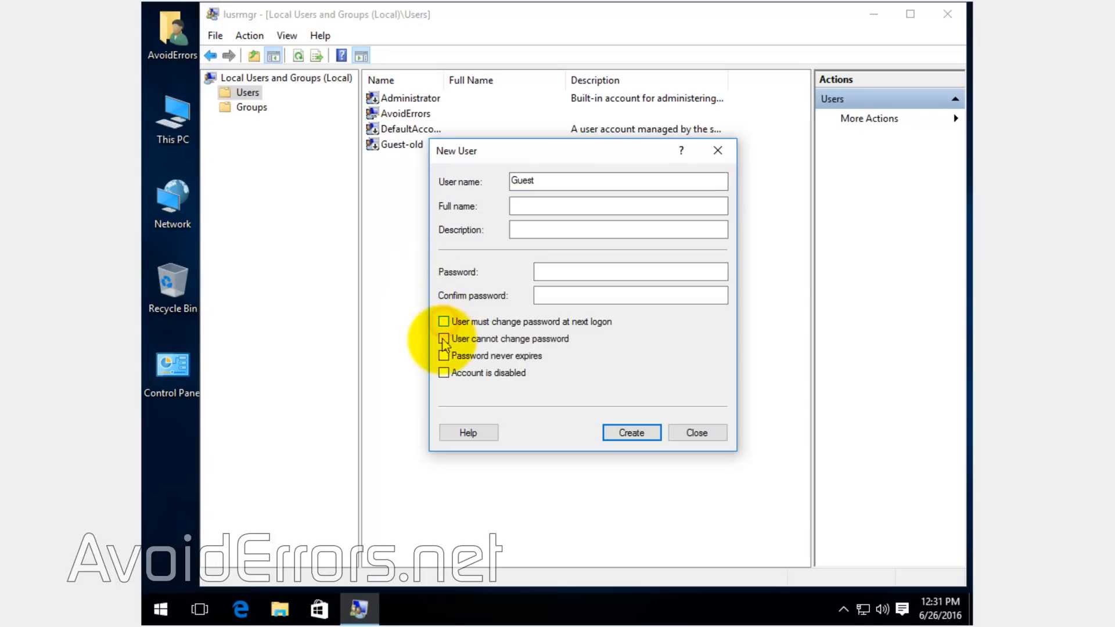
left_click(444, 356)
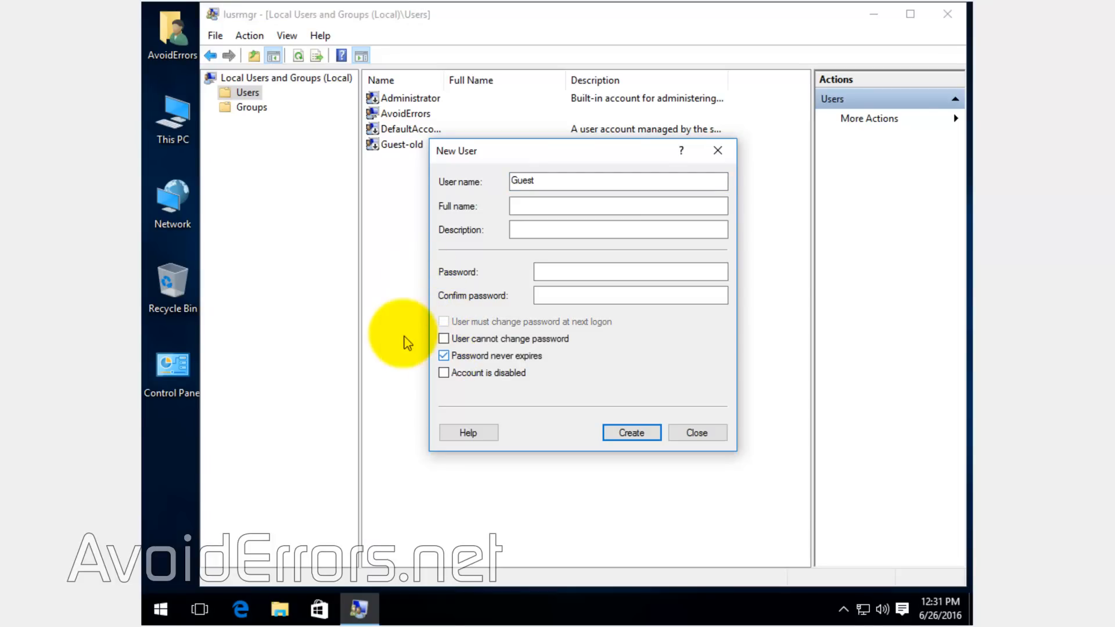
mouse_move(416, 311)
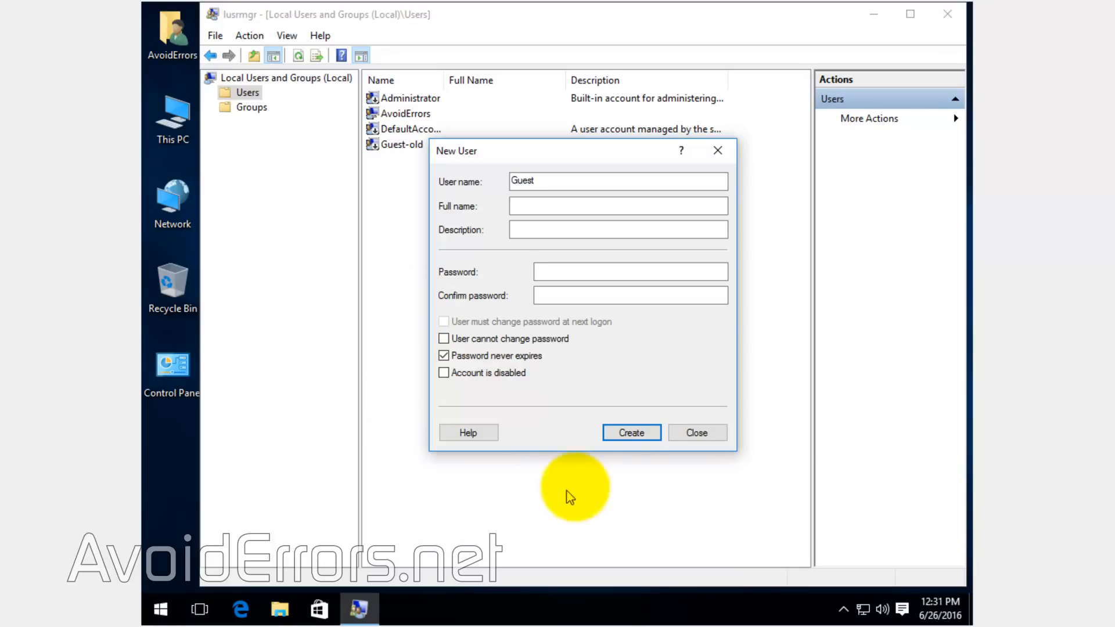
left_click(632, 432)
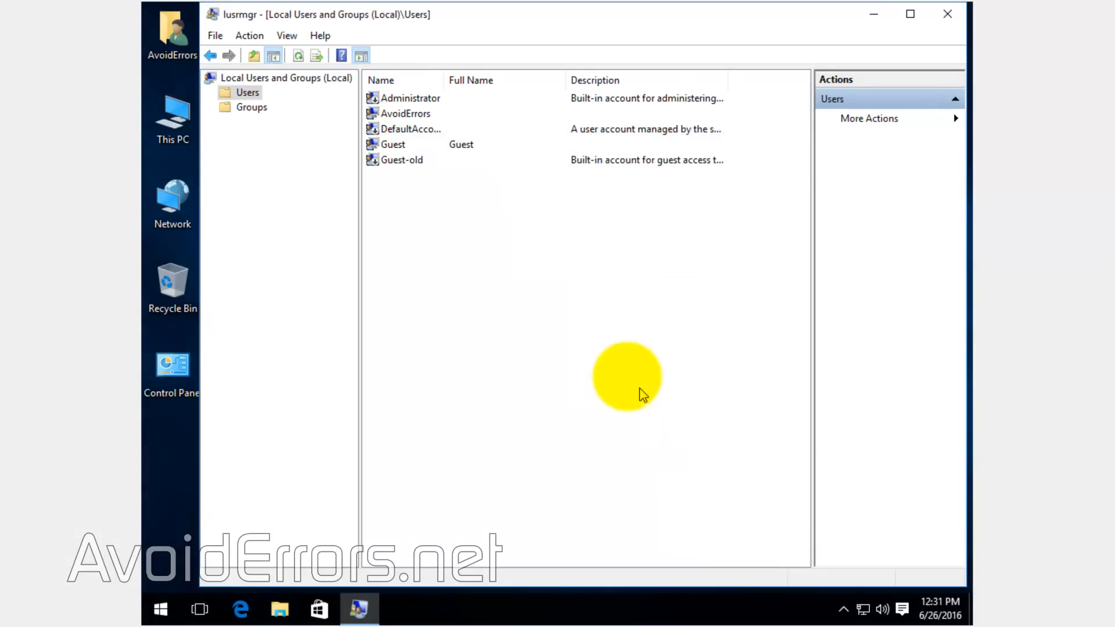
right_click(402, 159)
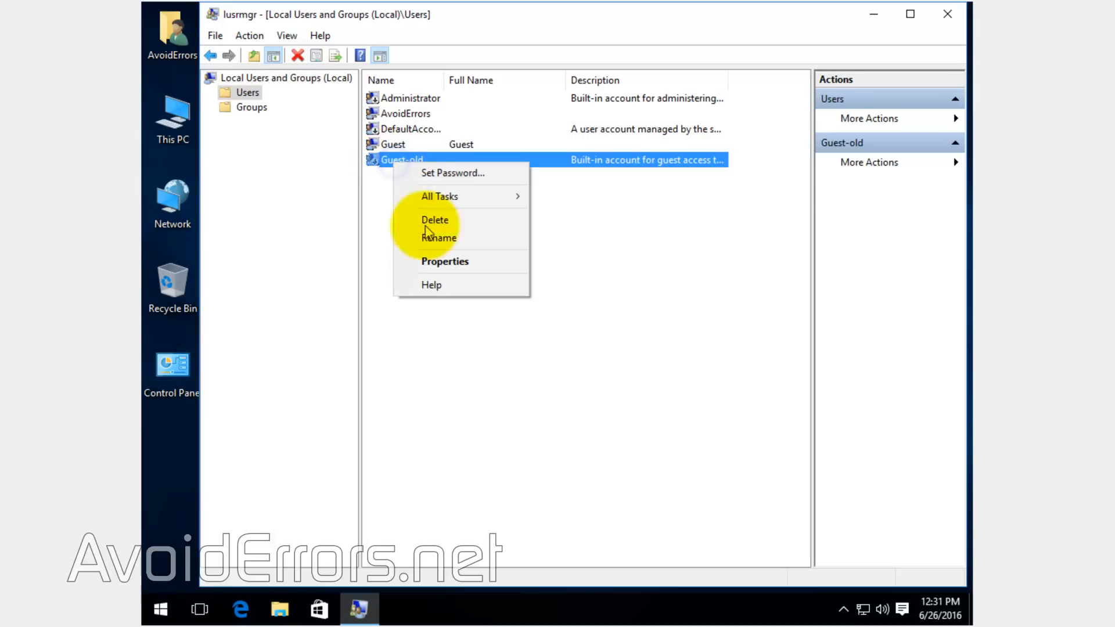
left_click(445, 262)
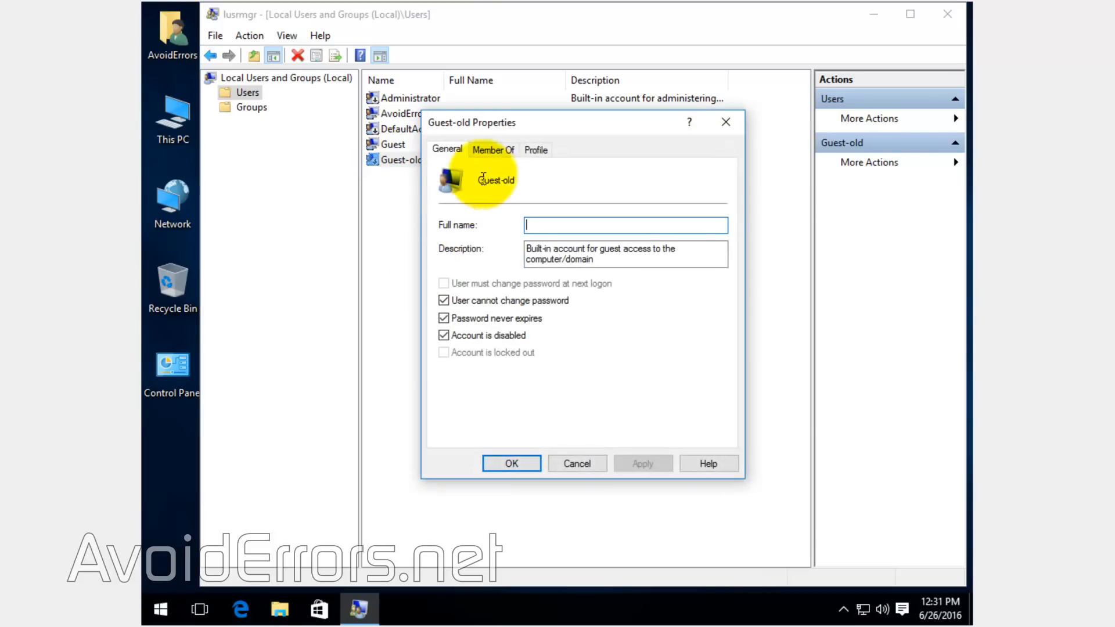
left_click(493, 149)
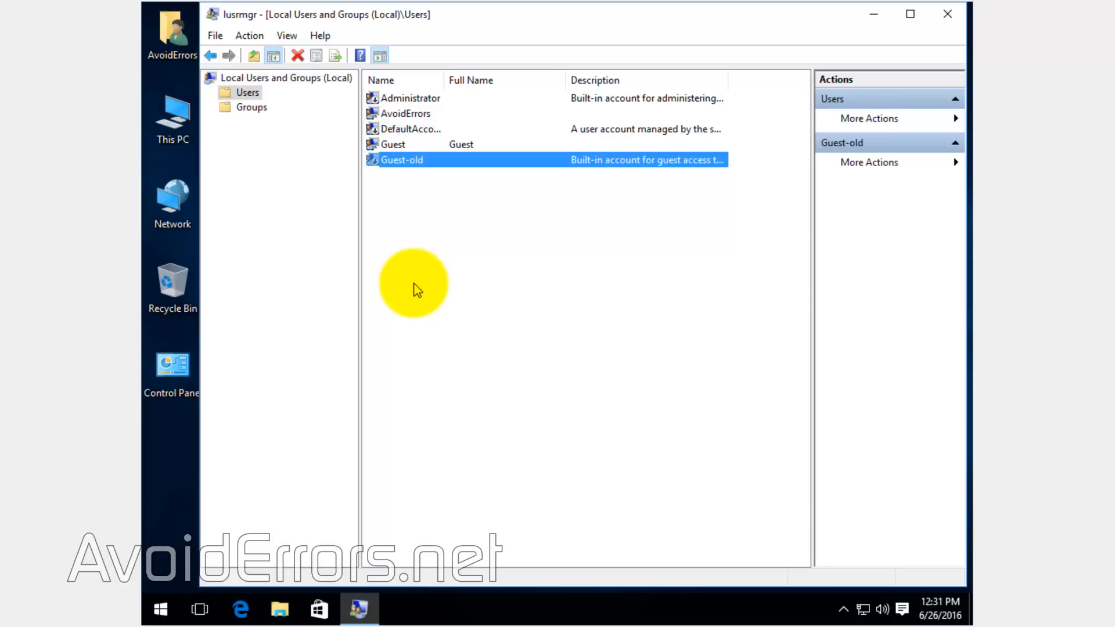
Step: In the new Guest account's Member Of list, remove the Users group
right_click(392, 144)
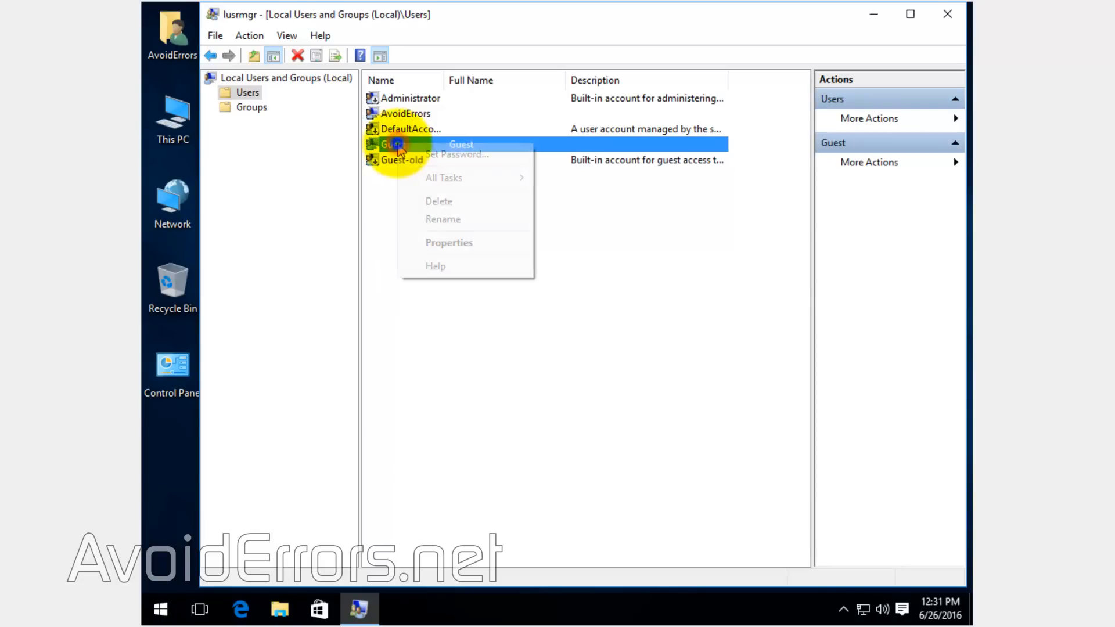
left_click(448, 243)
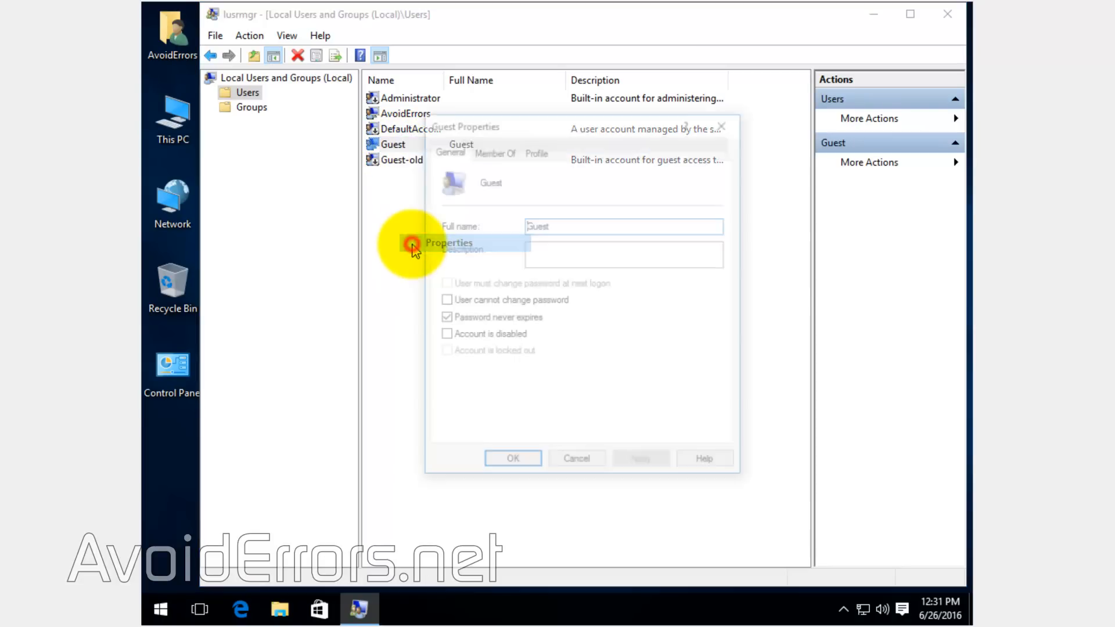
left_click(492, 149)
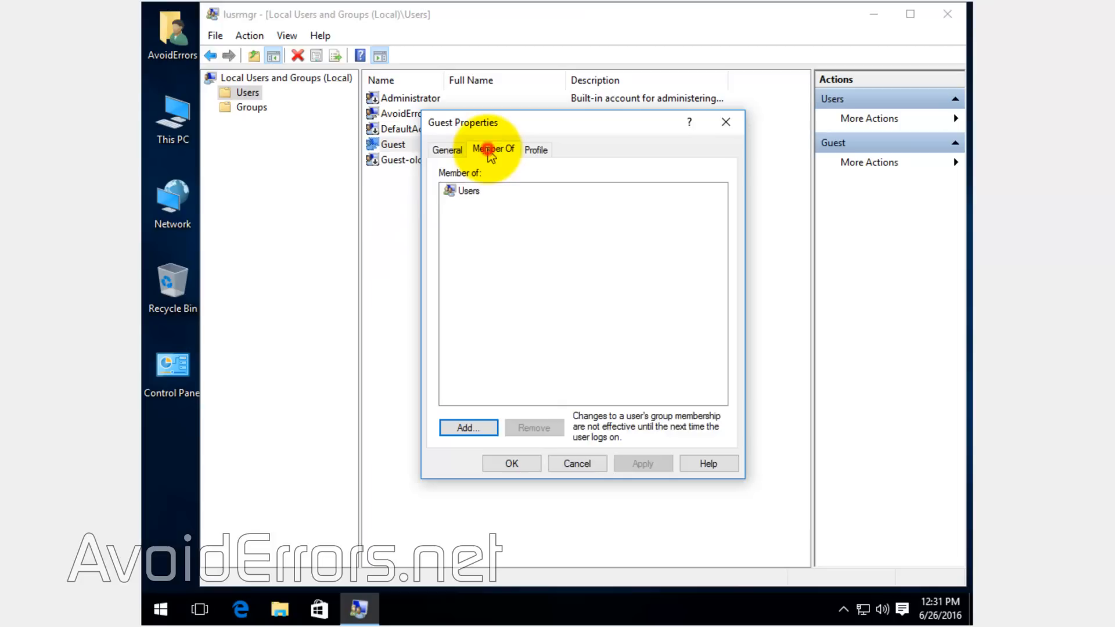
left_click(467, 191)
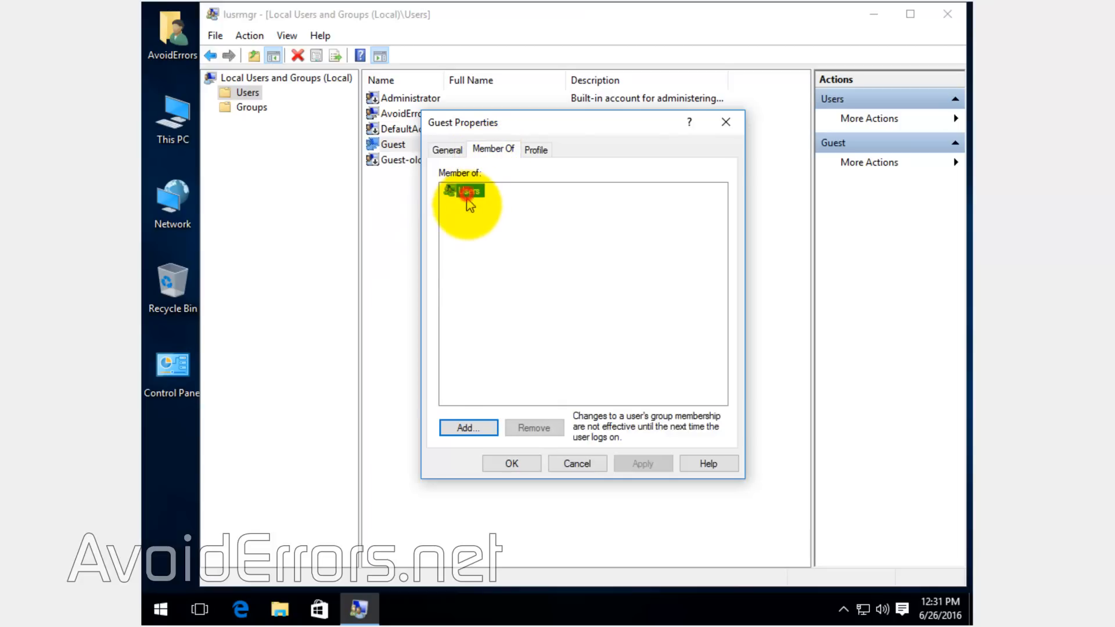
left_click(466, 192)
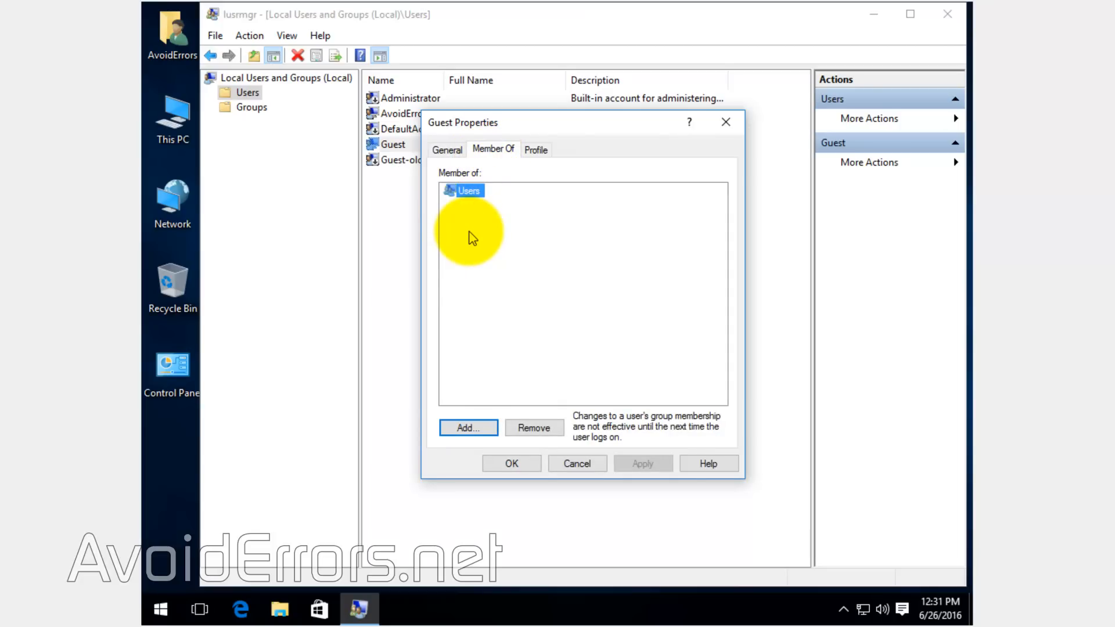
left_click(534, 427)
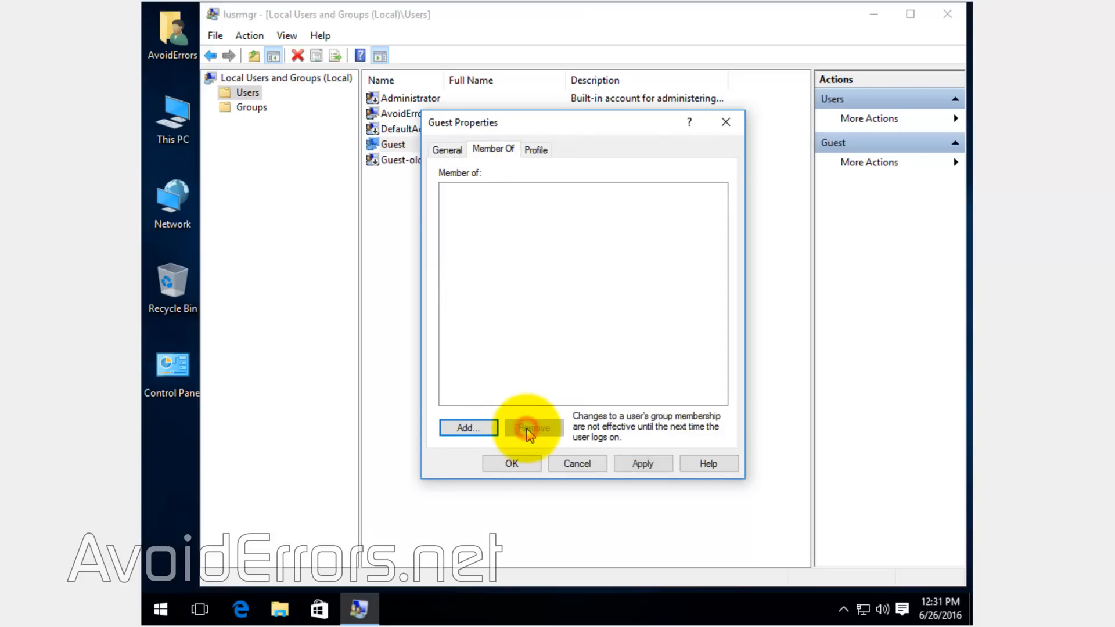
Step: Add the Guests group as Guest's only membership and save the properties
left_click(468, 428)
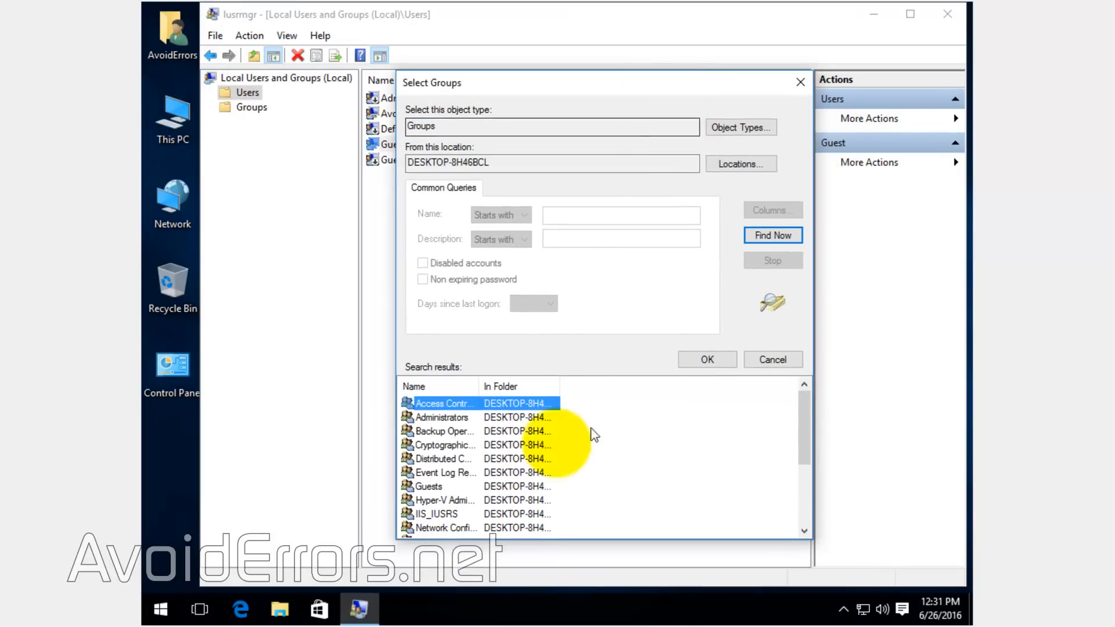
left_click(430, 487)
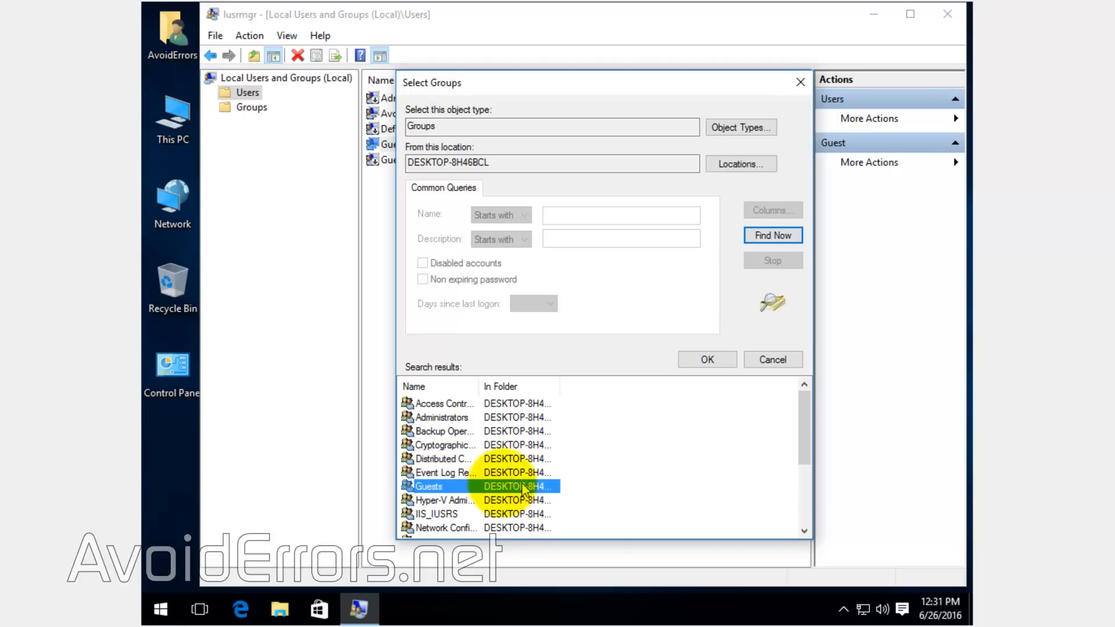
left_click(708, 360)
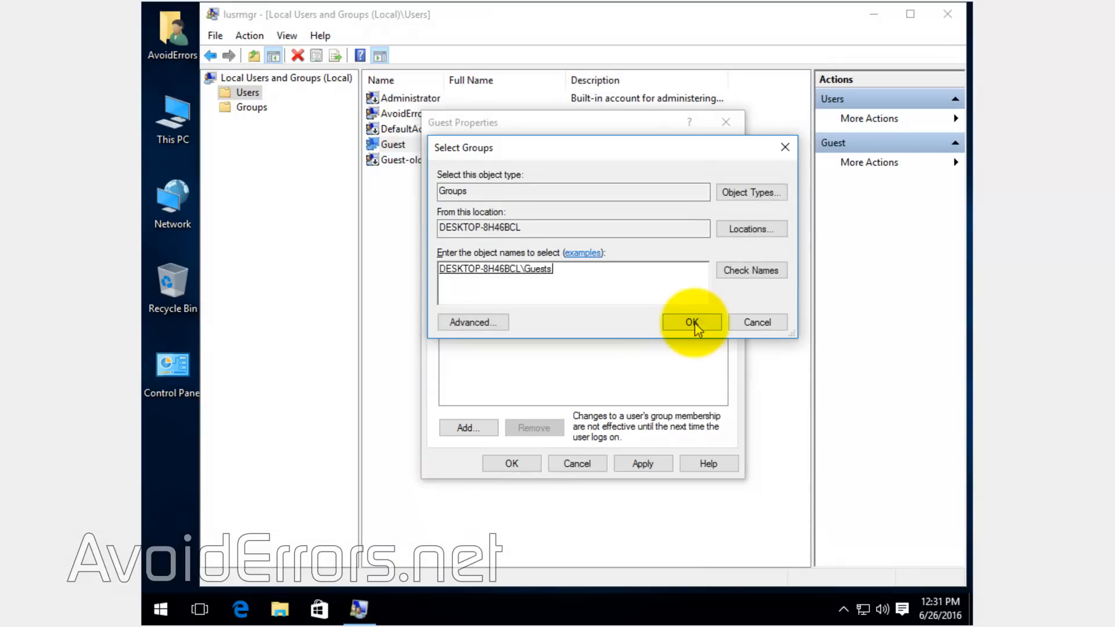
left_click(690, 321)
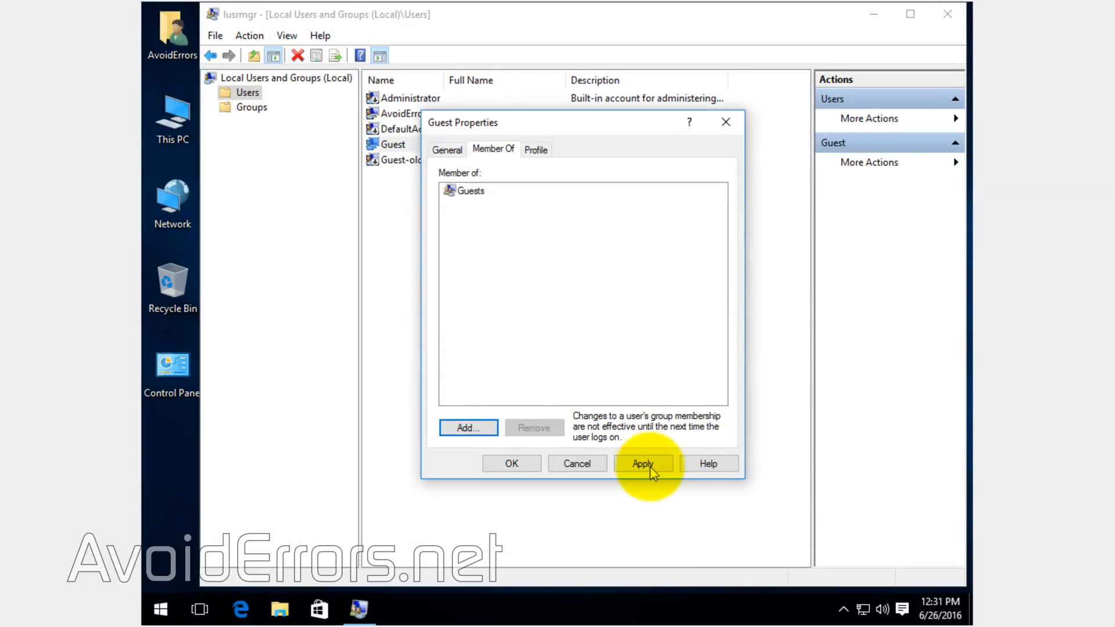
left_click(643, 463)
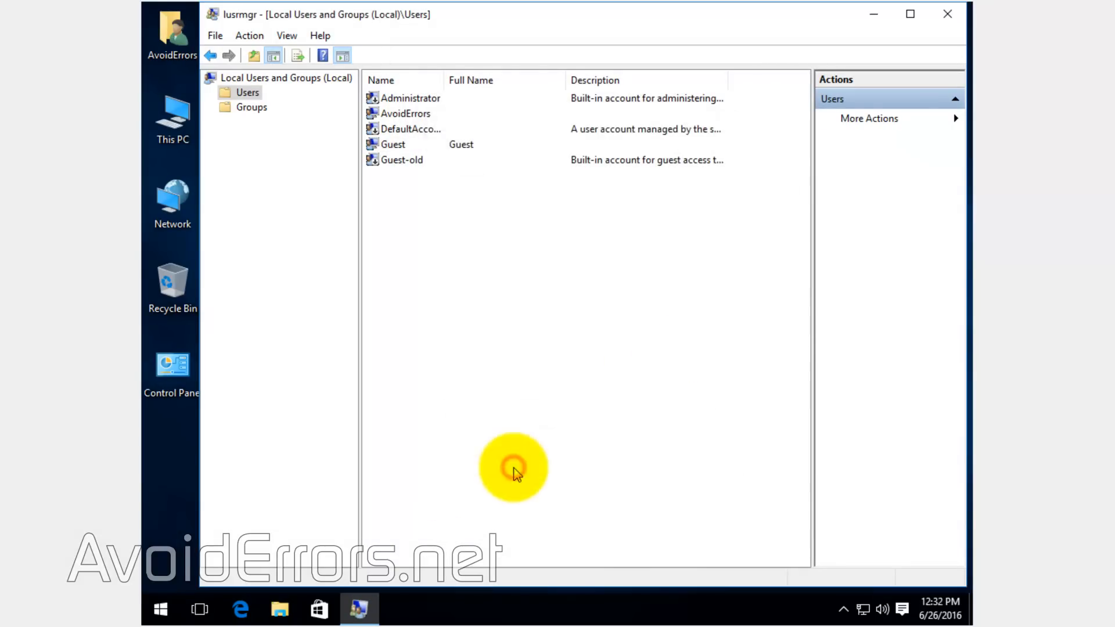
mouse_move(425, 228)
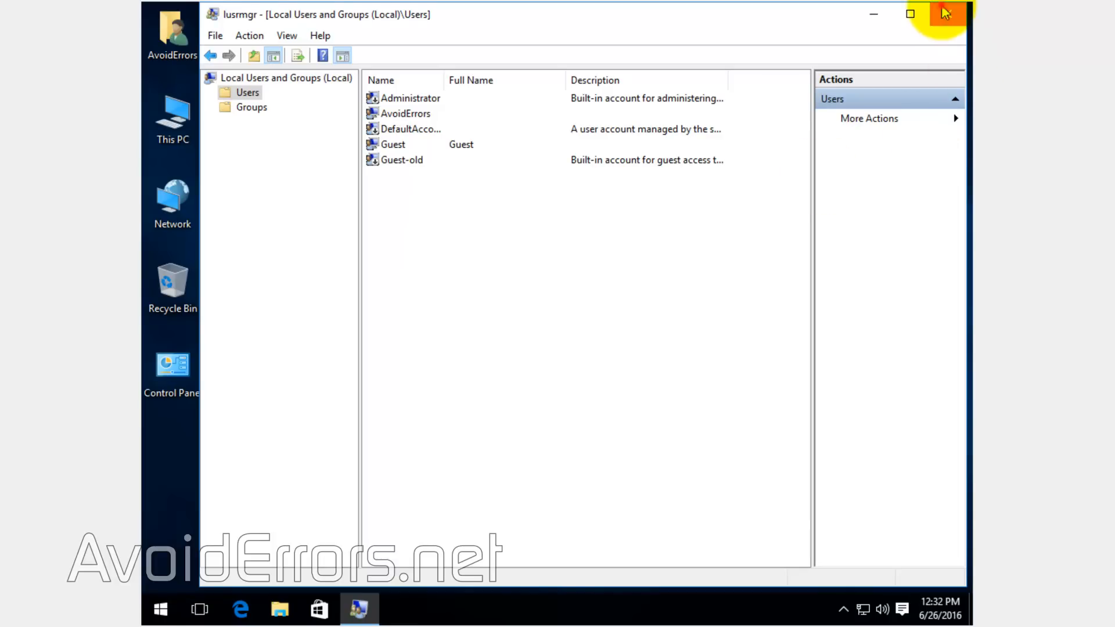
Step: Close the Local Users and Groups console
left_click(163, 606)
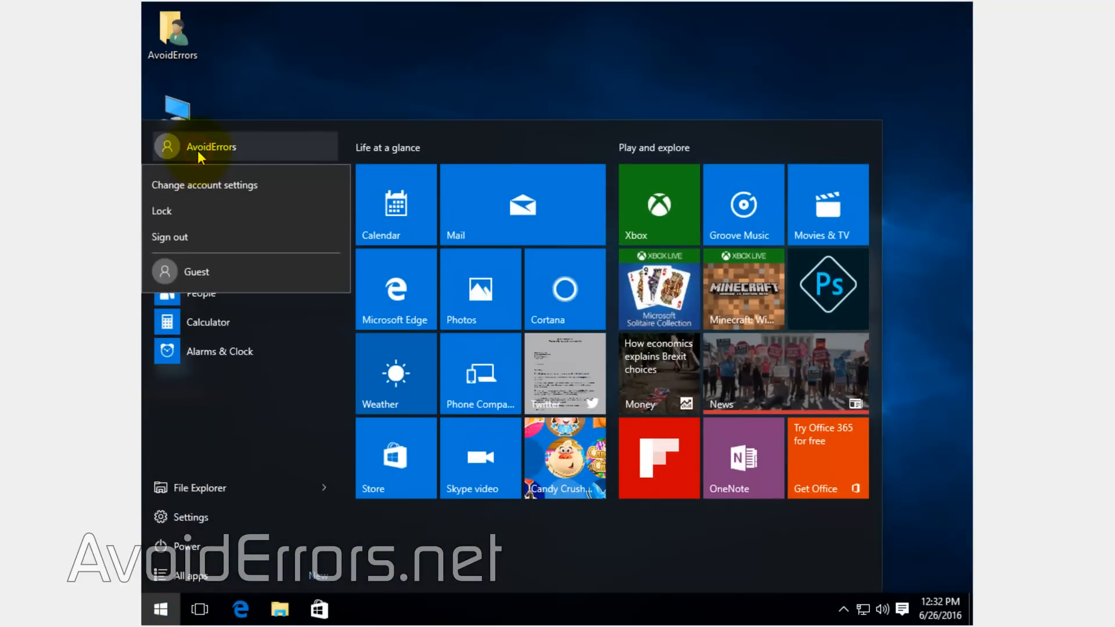
Step: Sign out and sign in as the new Guest account to reach its fresh desktop
left_click(169, 237)
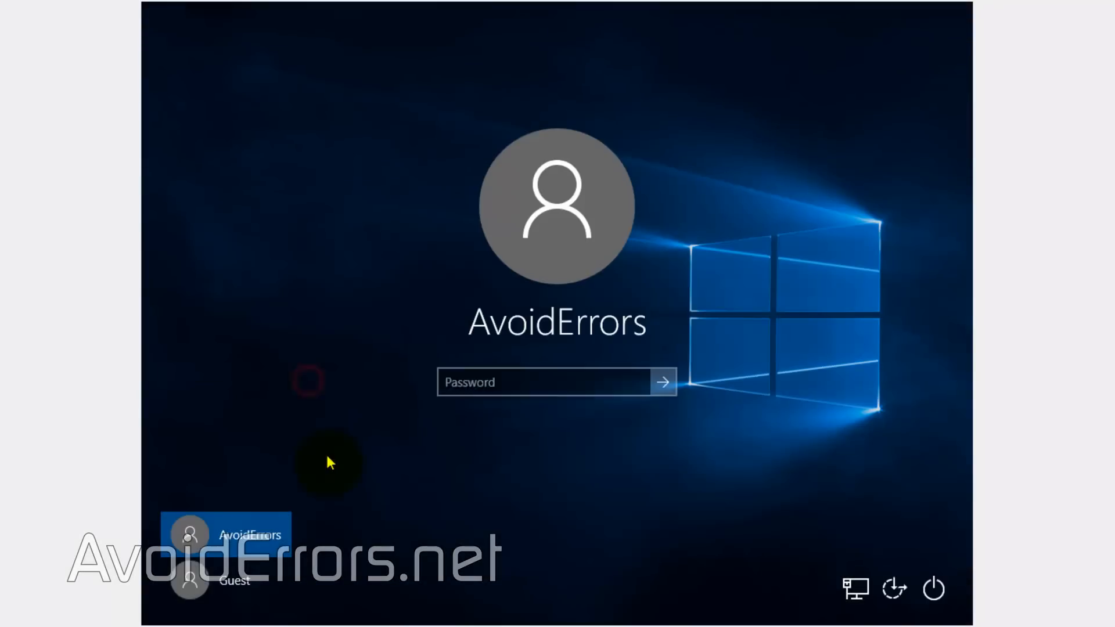
left_click(234, 582)
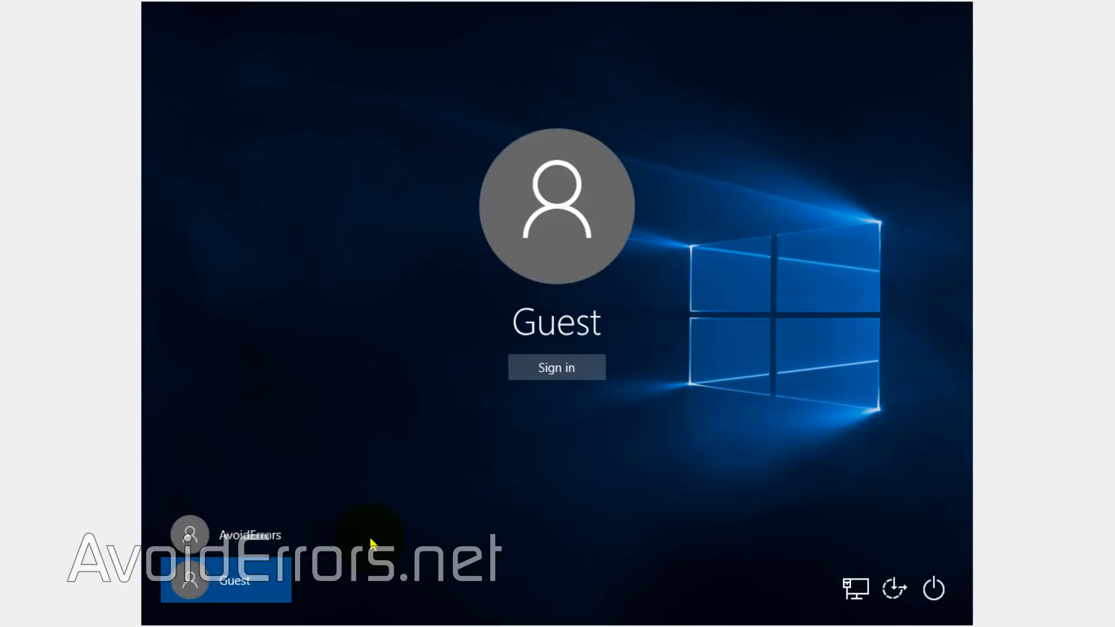
left_click(556, 367)
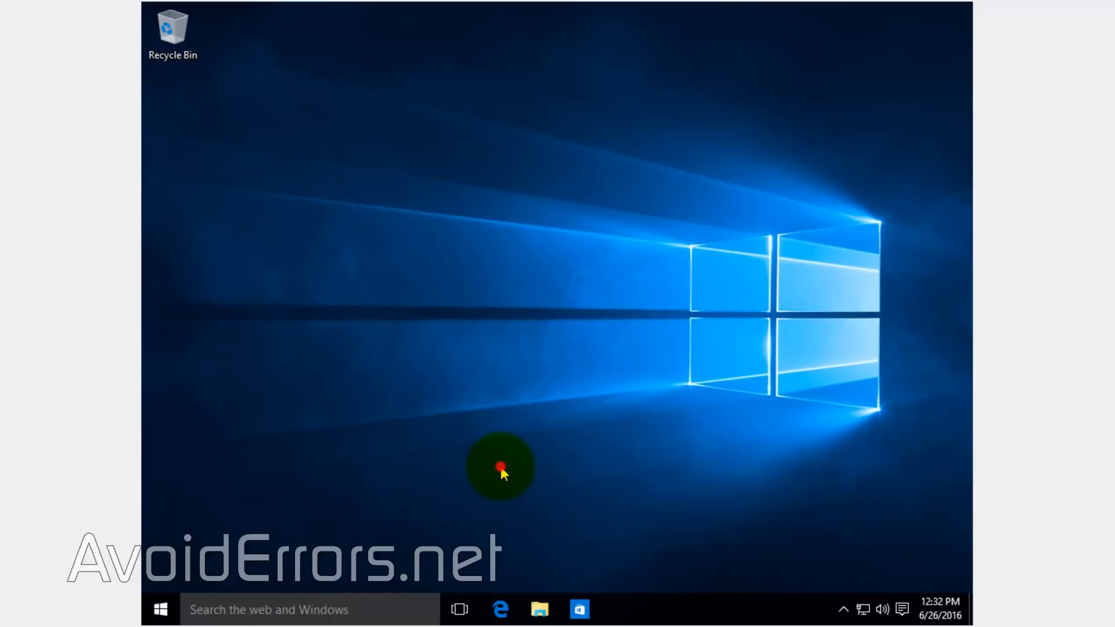
mouse_move(294, 519)
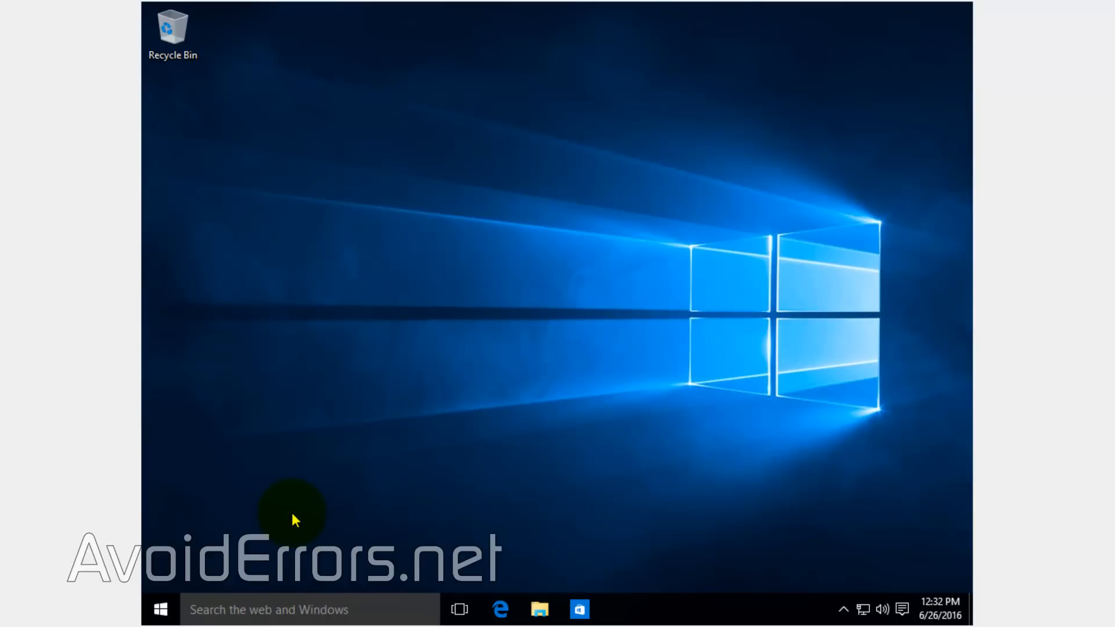